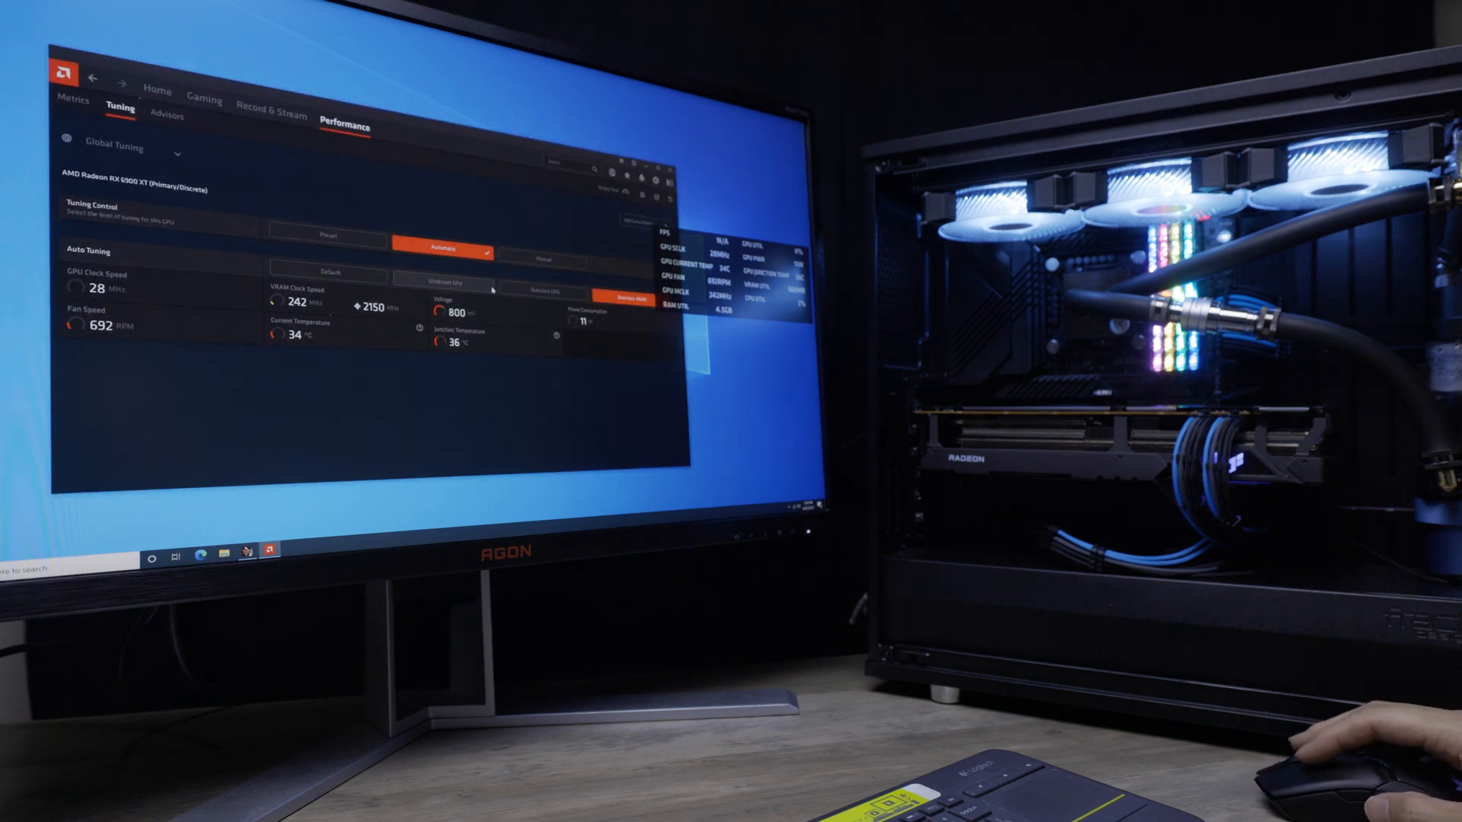
Step: Run Auto Overclock GPU, accept the warning, and confirm the 2549 MHz result
{"action": "left_click", "coordinate": [624, 295]}
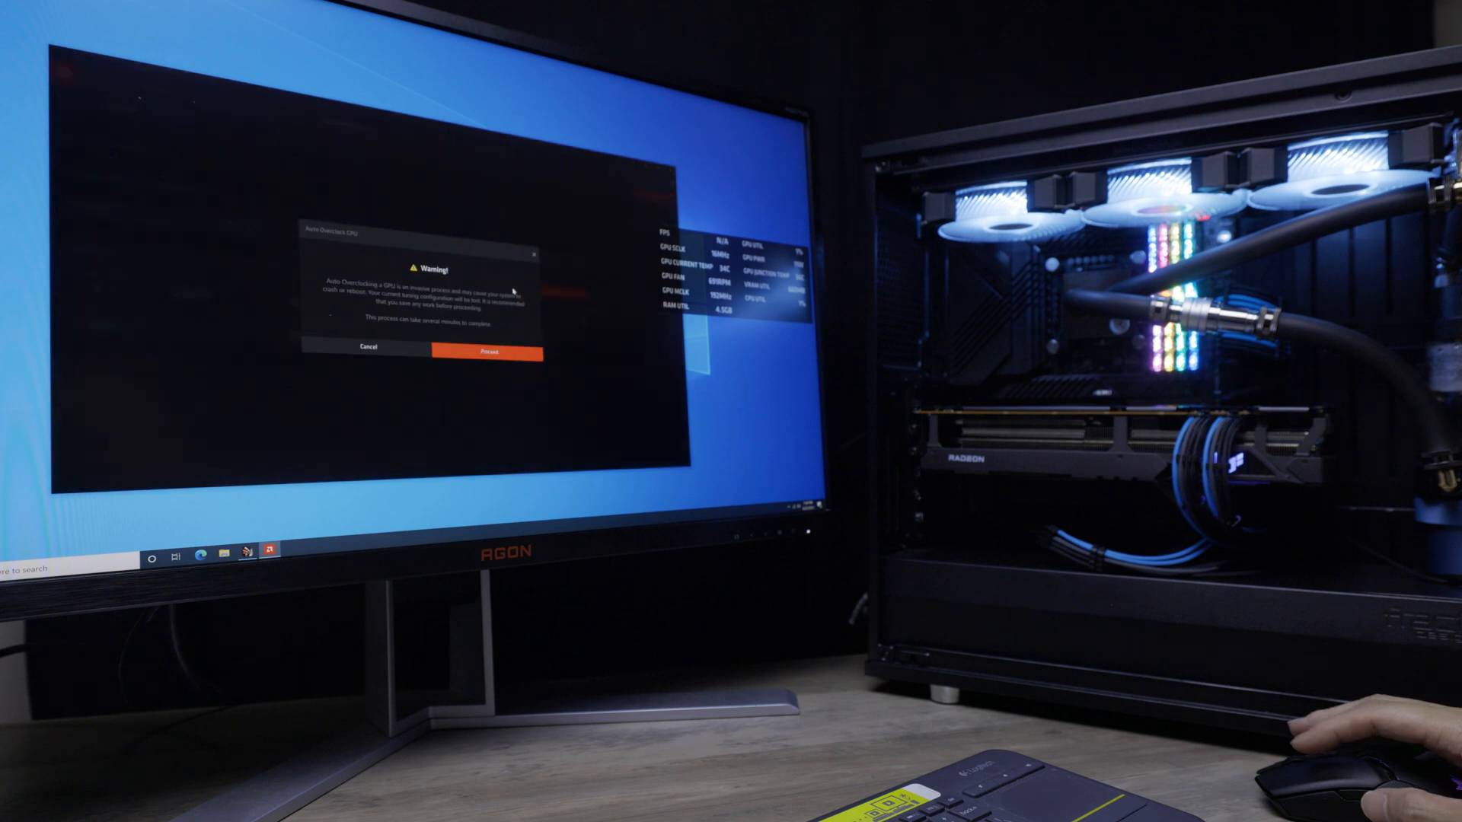
{"action": "left_click", "coordinate": [489, 353]}
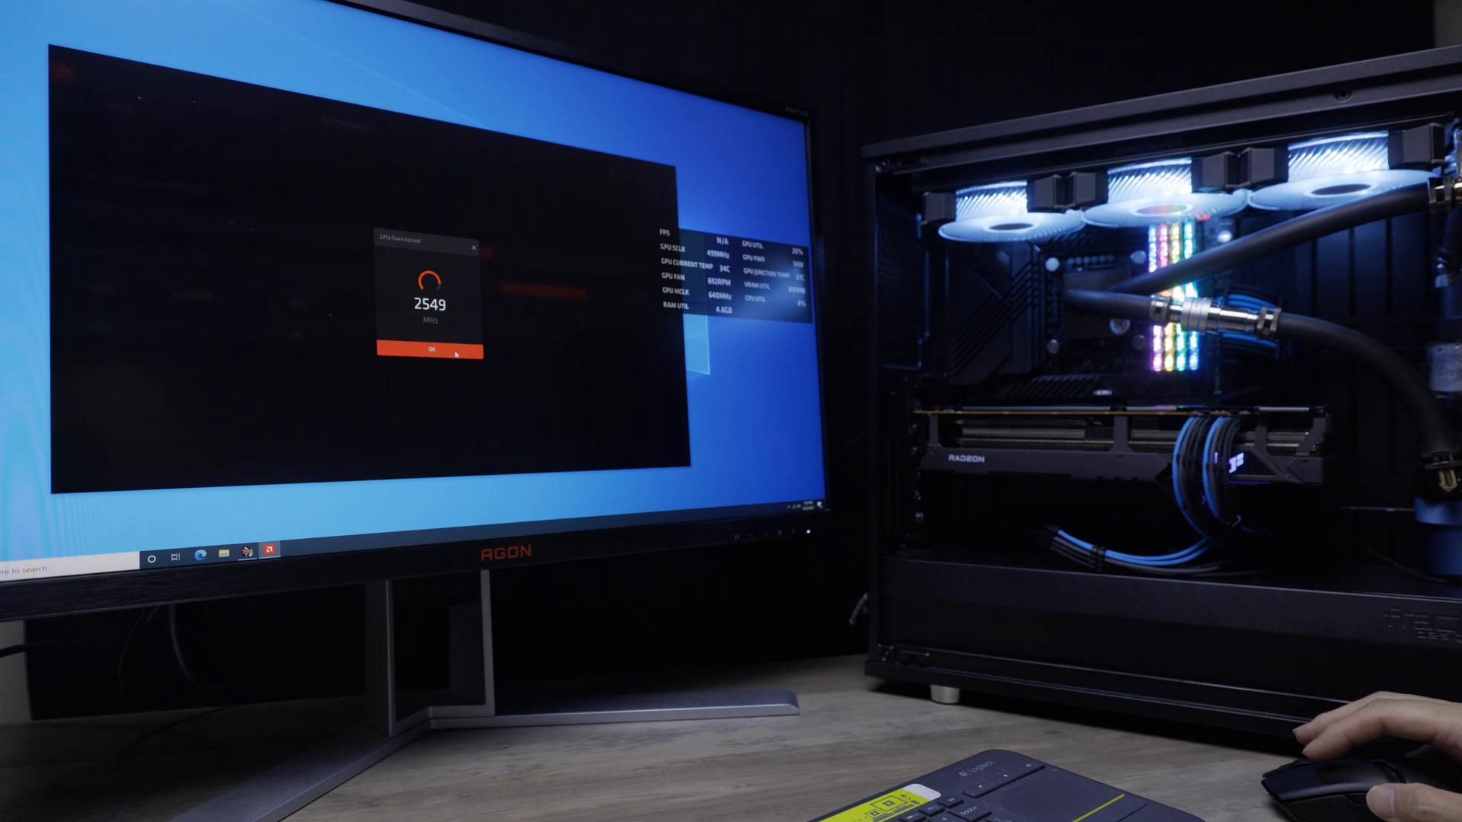
{"action": "left_click", "coordinate": [435, 352]}
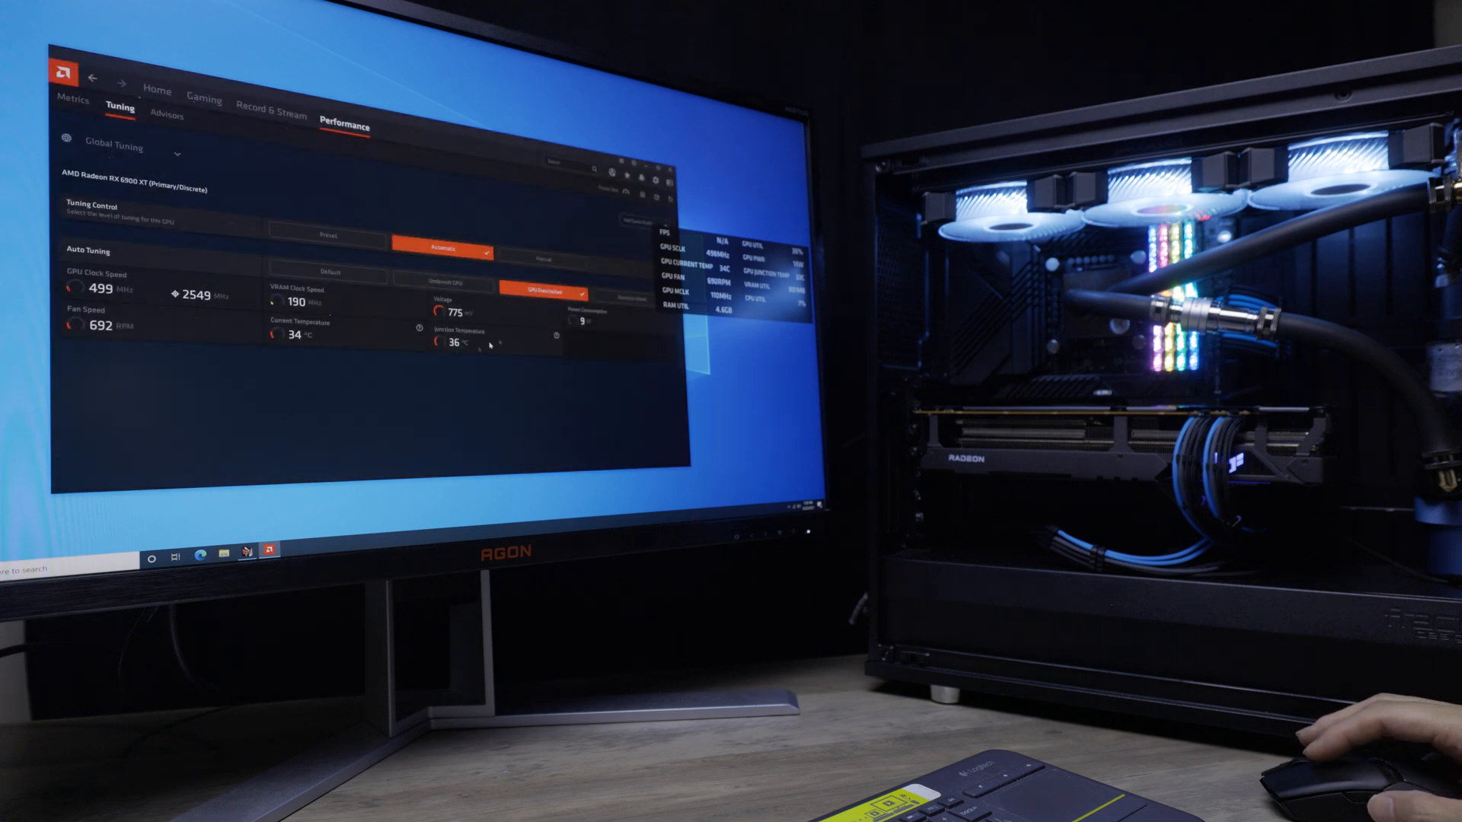
Step: Run Auto Overclock VRAM and confirm the 2150 MHz memory result
{"action": "left_click", "coordinate": [545, 292]}
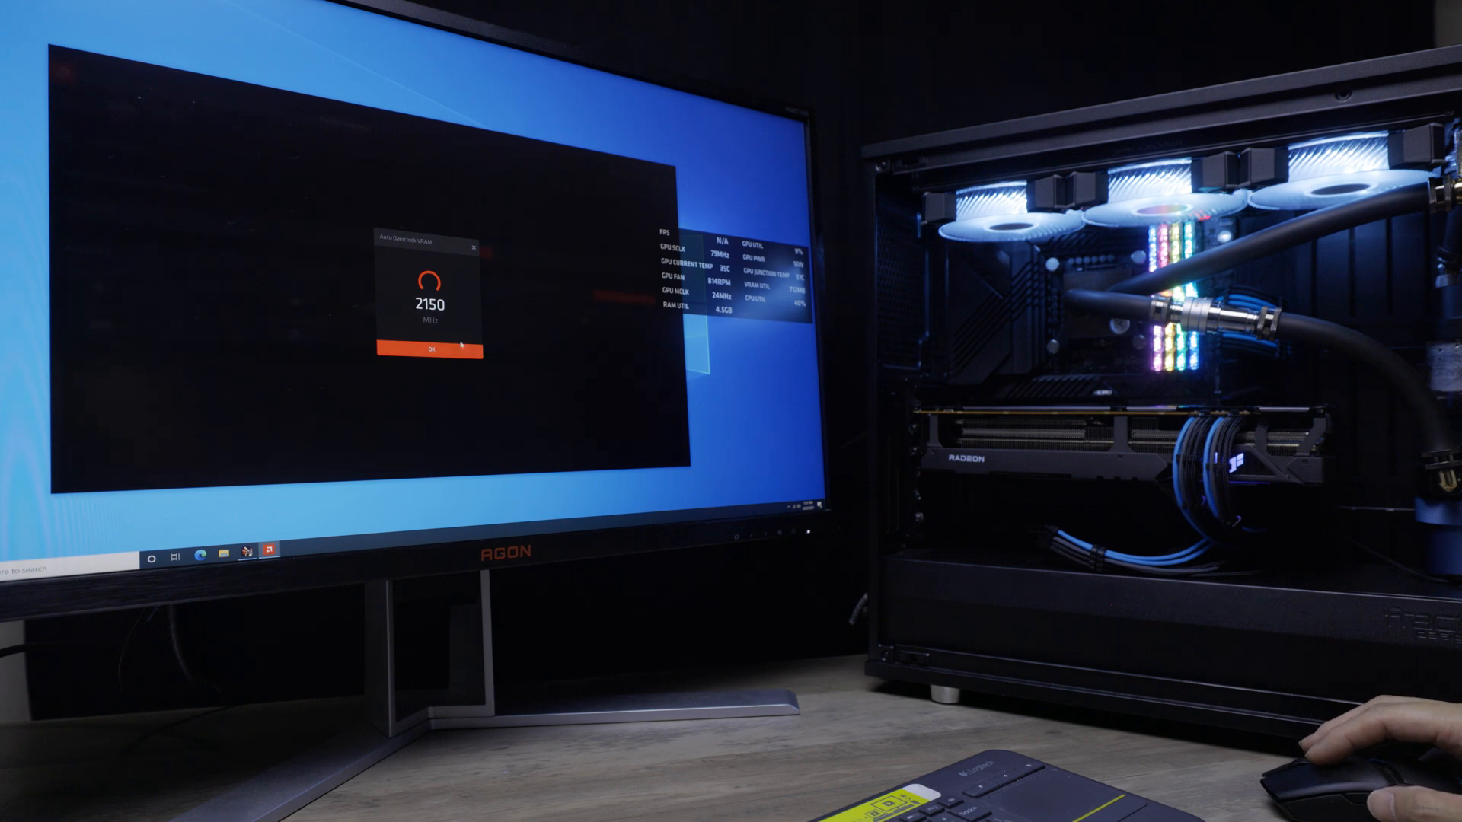
{"action": "left_click", "coordinate": [427, 350]}
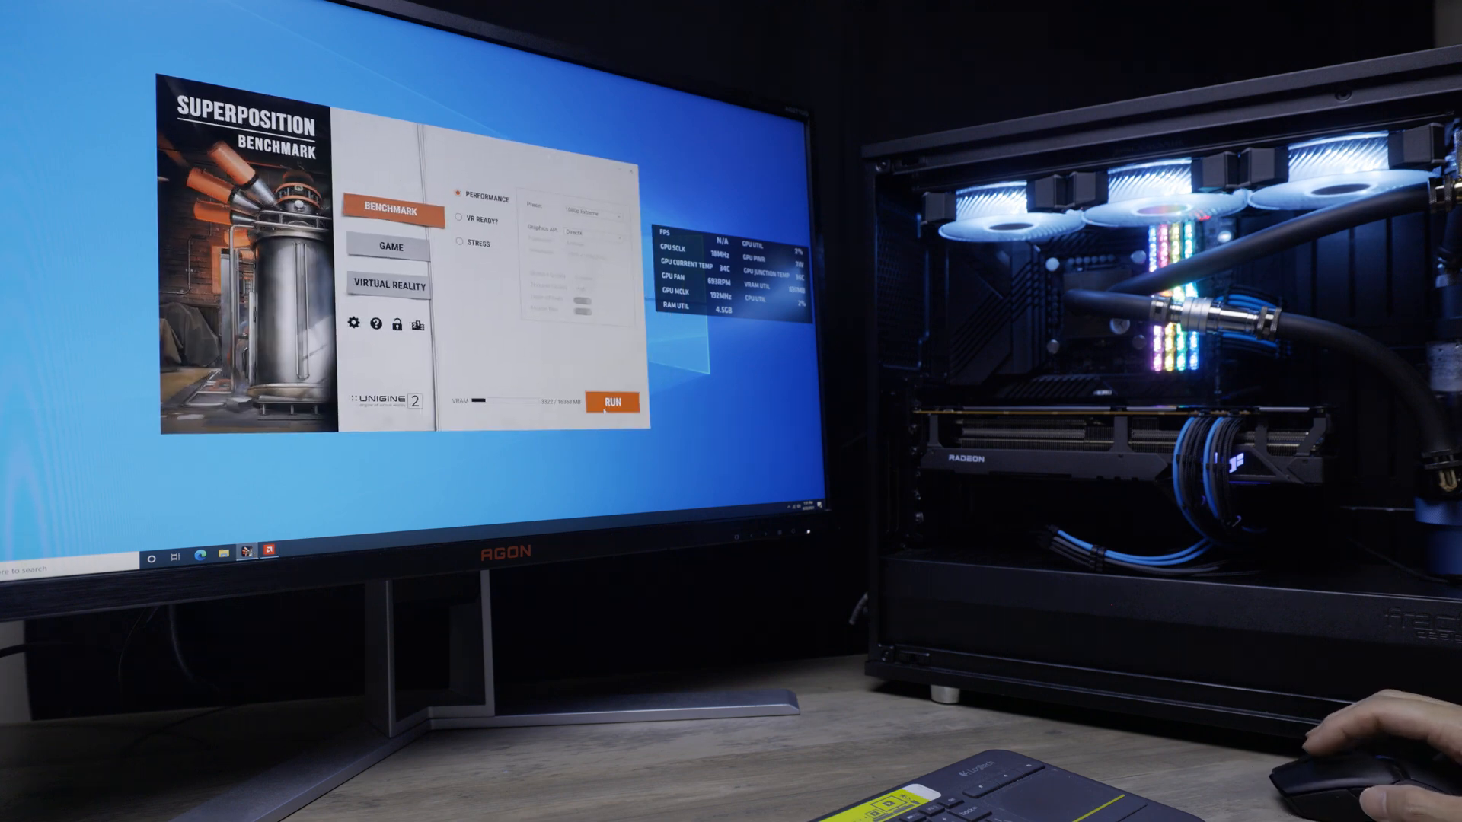
Step: Start the Superposition Performance benchmark on the 1080p Extreme preset
{"action": "left_click", "coordinate": [615, 402]}
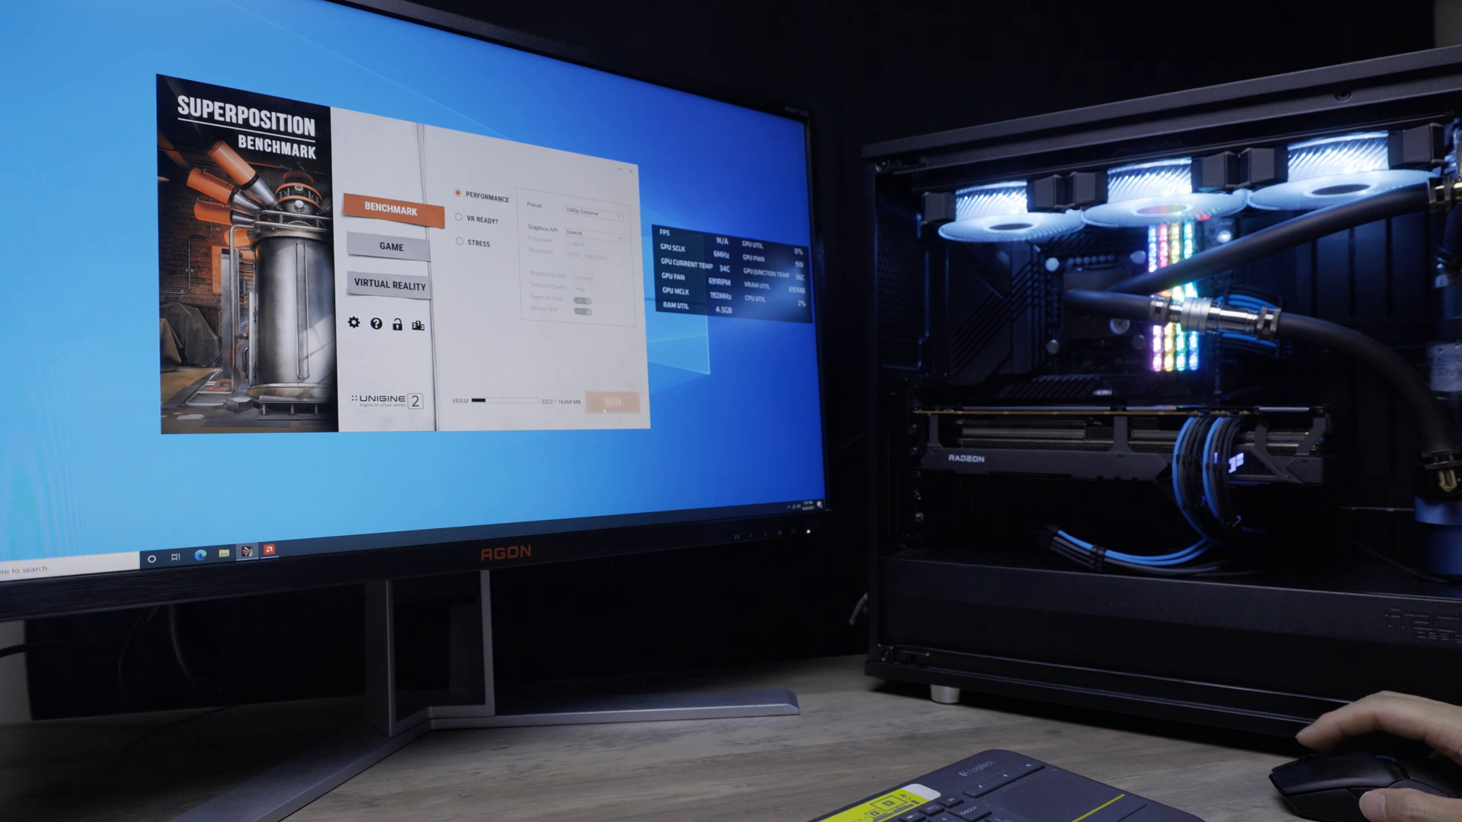
{"action": "left_click", "coordinate": [611, 401]}
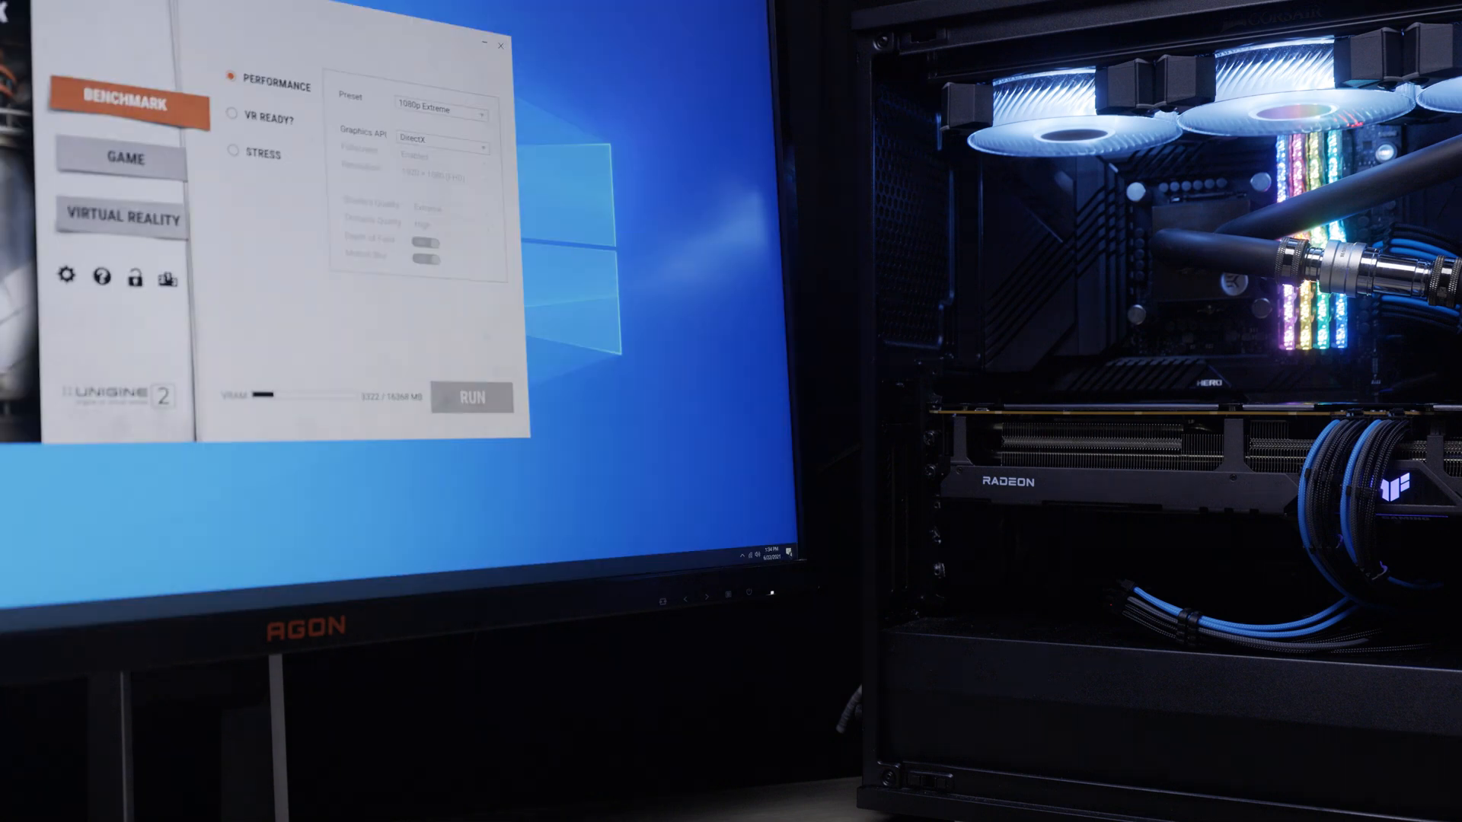
Step: Show the finished 1080p Extreme results: score 11001, average 82.29 FPS
{"action": "left_click", "coordinate": [473, 399]}
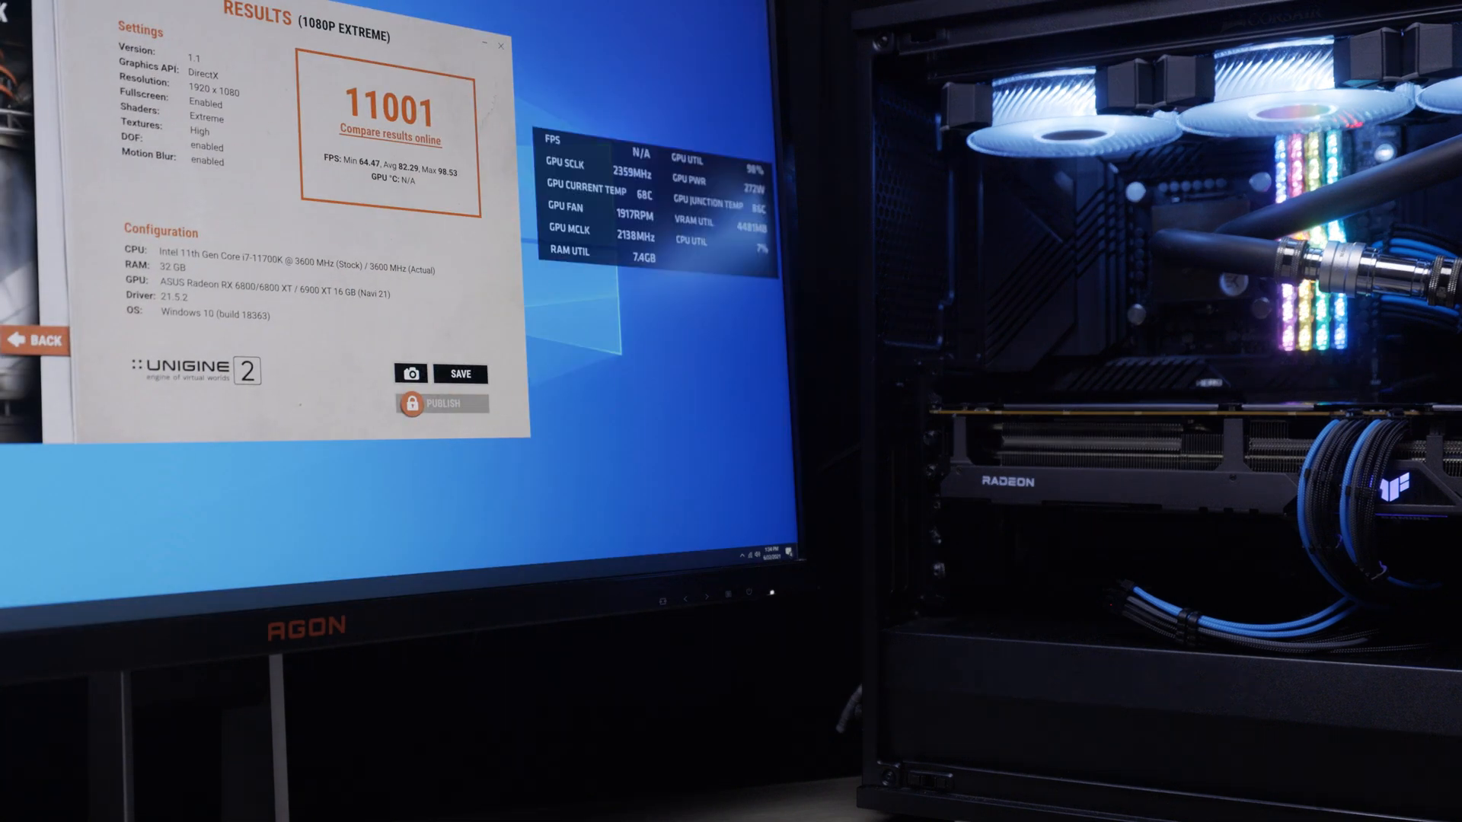